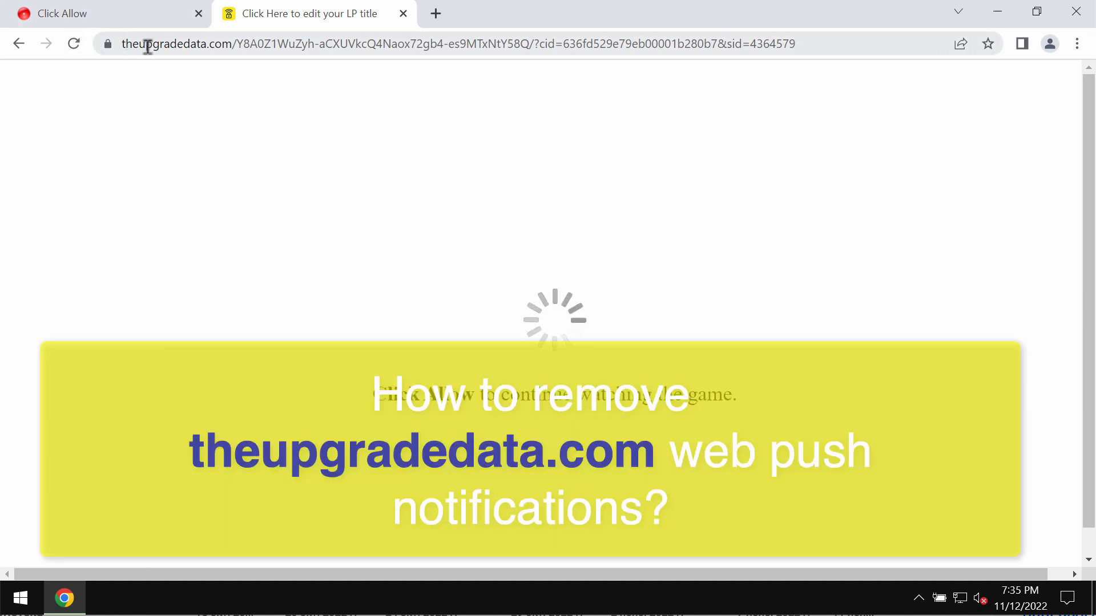
pyautogui.moveTo(220, 70)
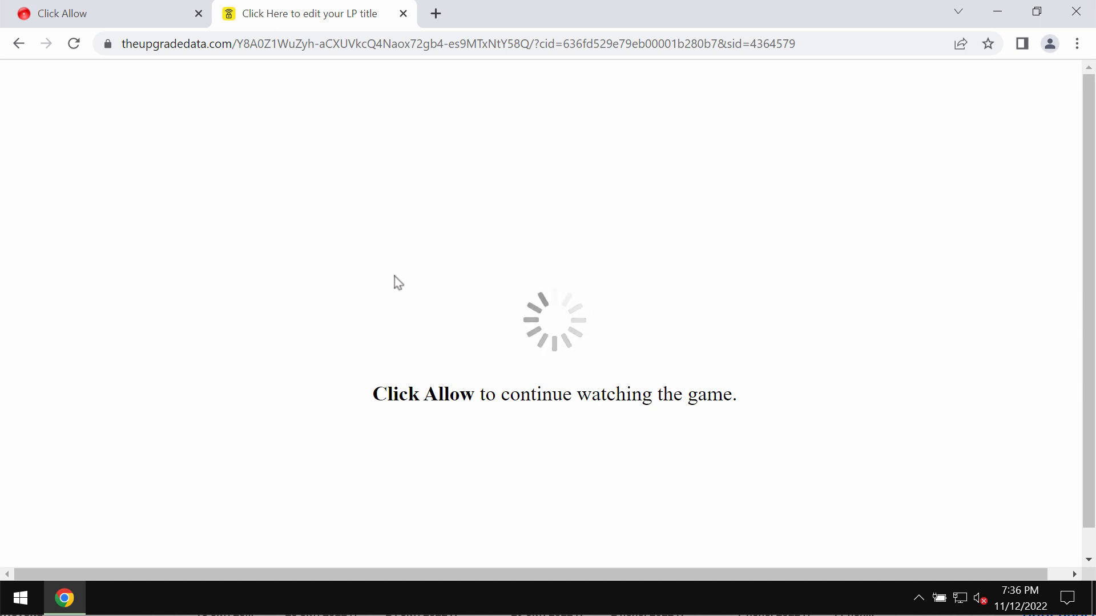
pyautogui.moveTo(436, 266)
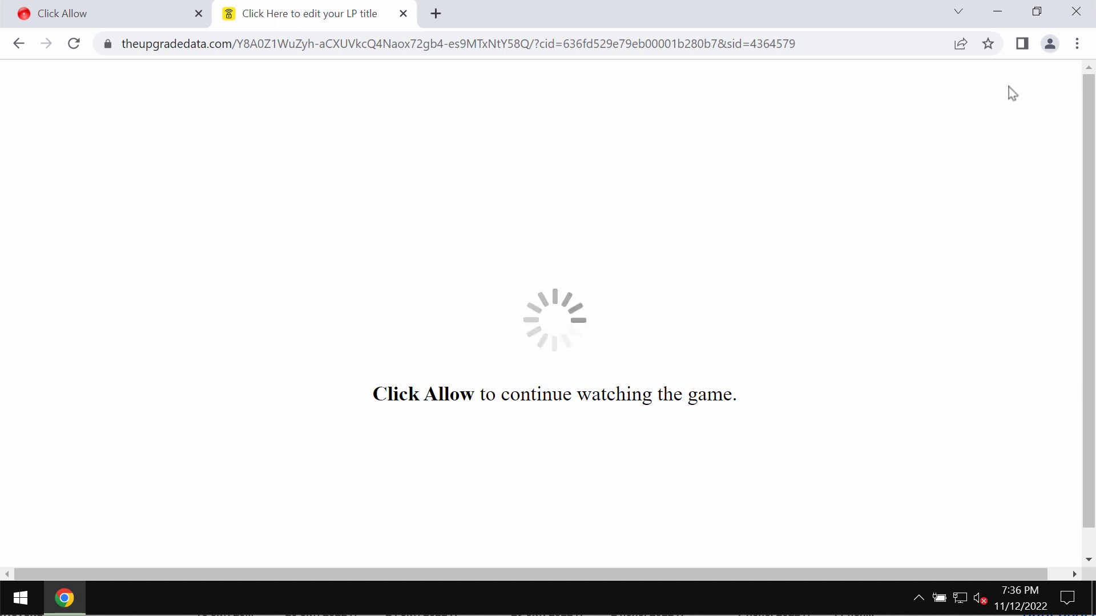
# Open Chrome Settings and scroll to the site Notifications permissions, confirming no allowed or blocked sites.
pyautogui.click(1076, 43)
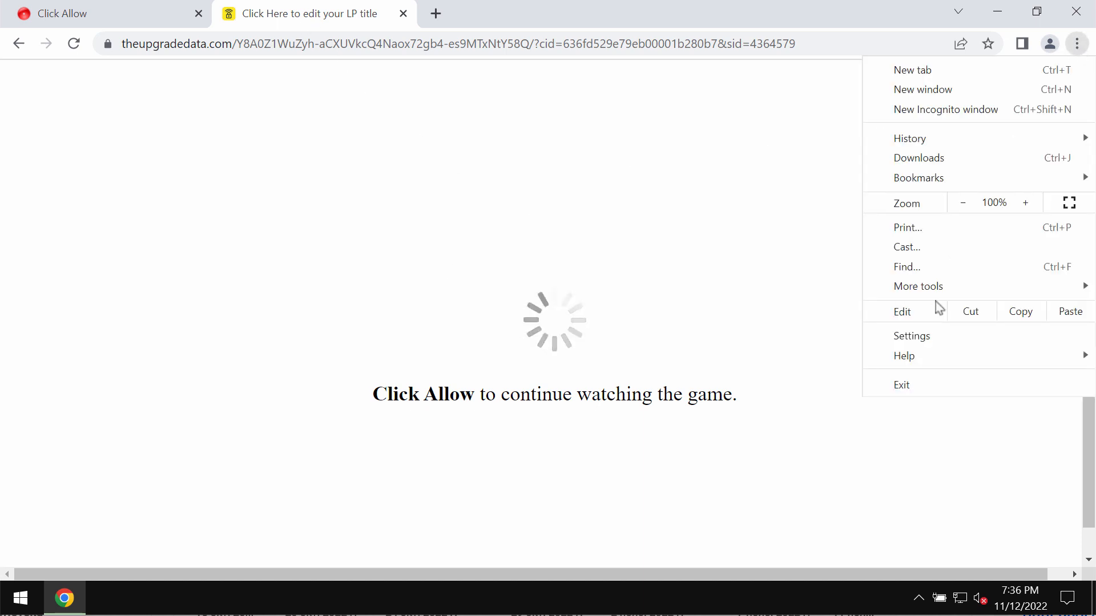
pyautogui.click(911, 336)
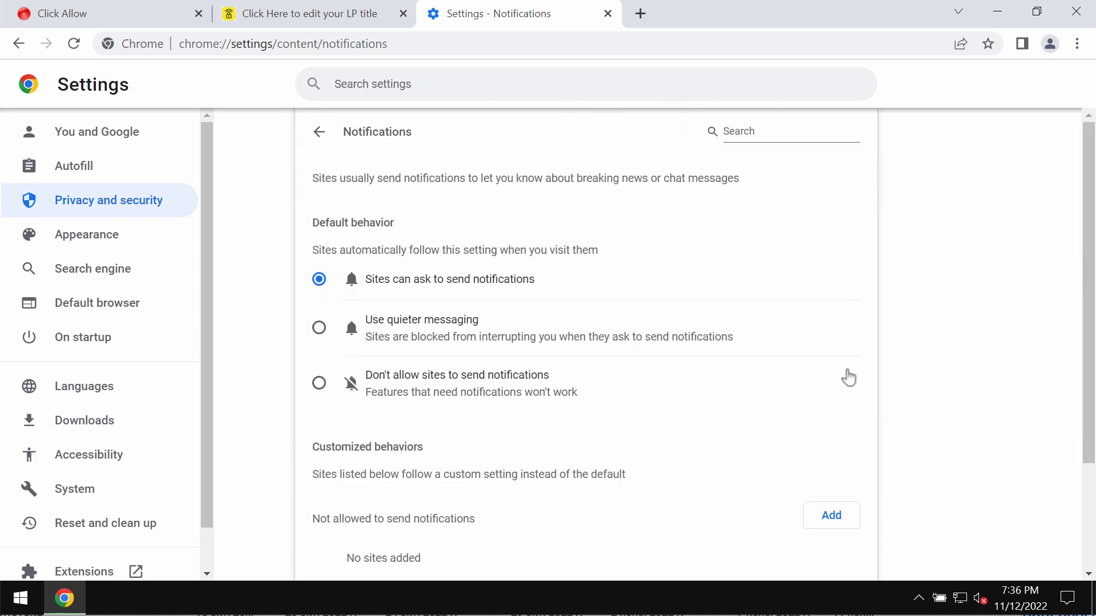
pyautogui.scroll(-3)
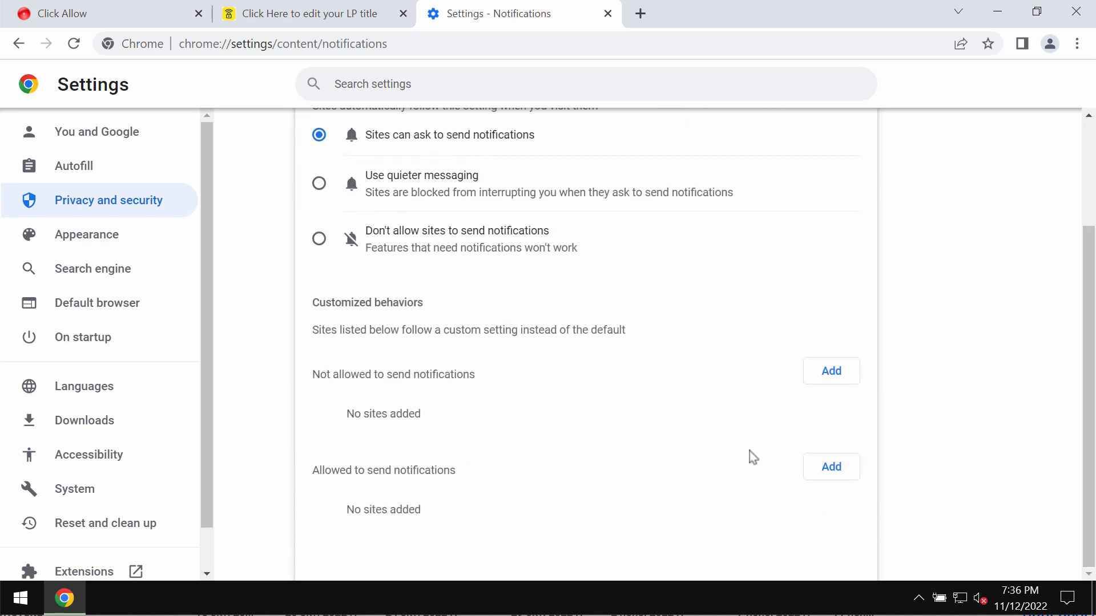
pyautogui.moveTo(763, 456)
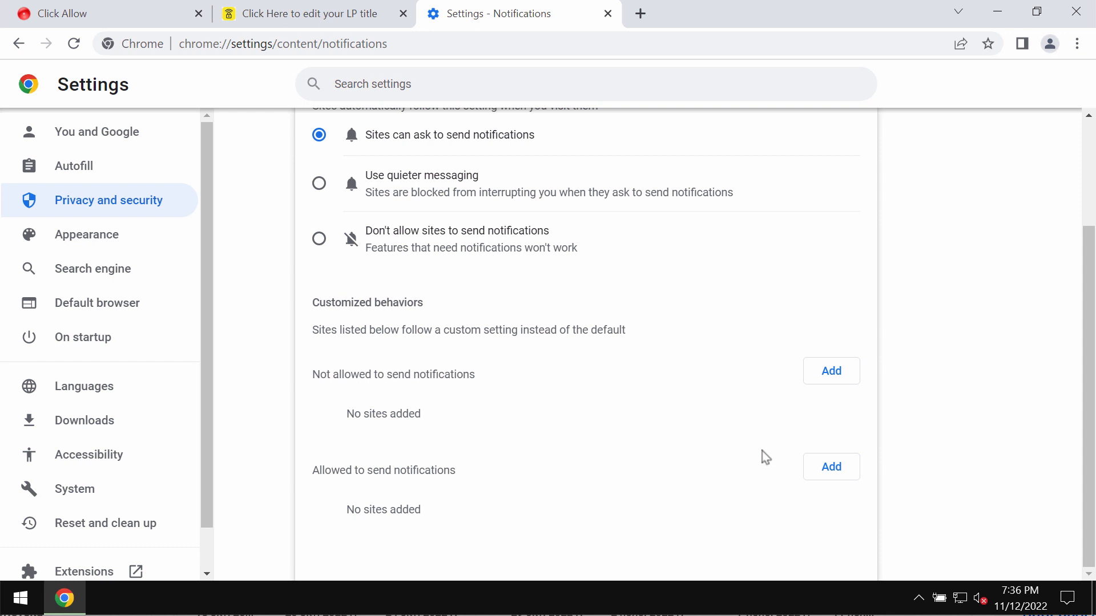
pyautogui.moveTo(960, 453)
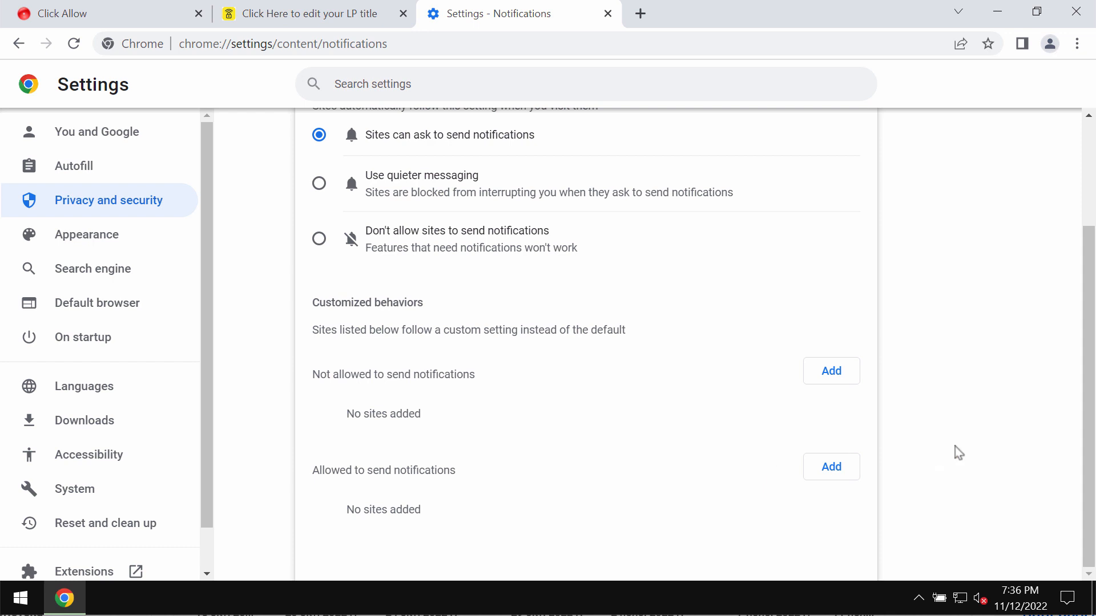
pyautogui.moveTo(720, 378)
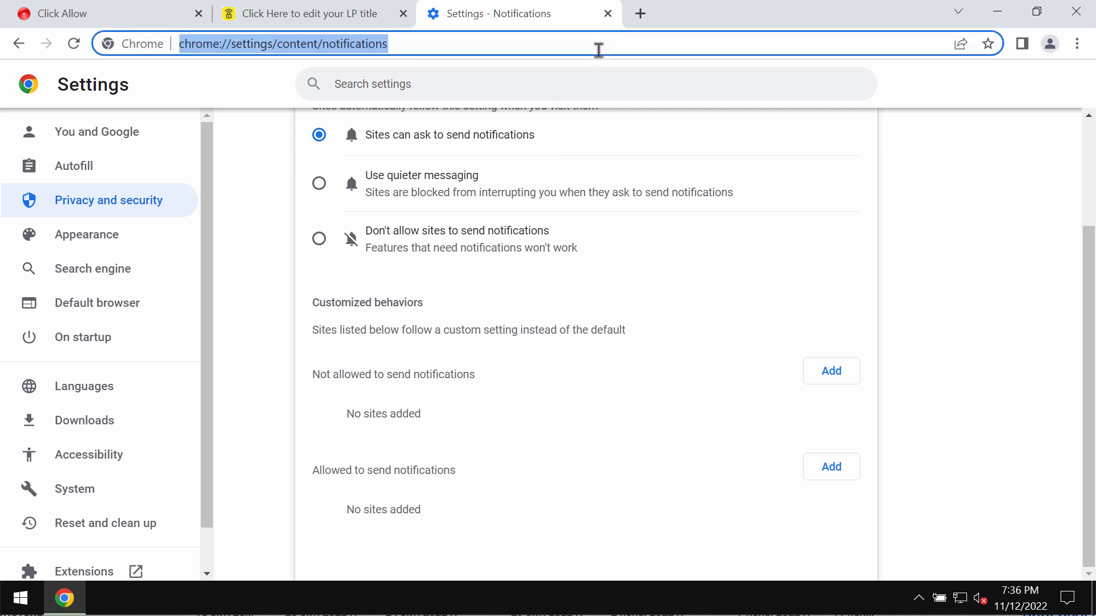
# Enter combocleaner.com in the Chrome address bar.
pyautogui.write('combocleaner.com')
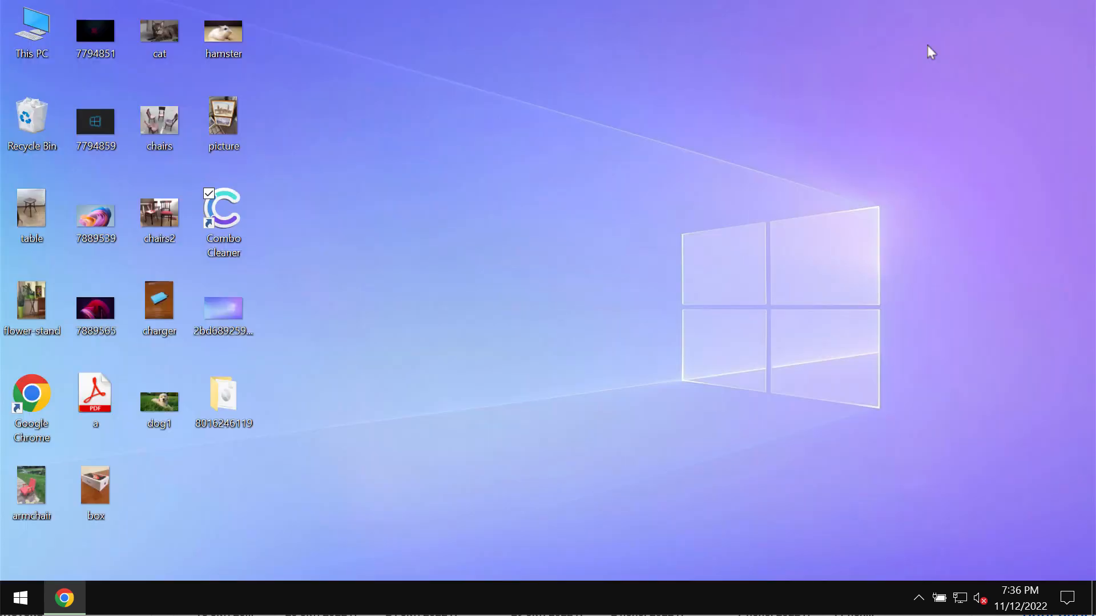
# Launch Combo Cleaner from its desktop shortcut to reach the Quick Scan dashboard.
pyautogui.doubleClick(223, 206)
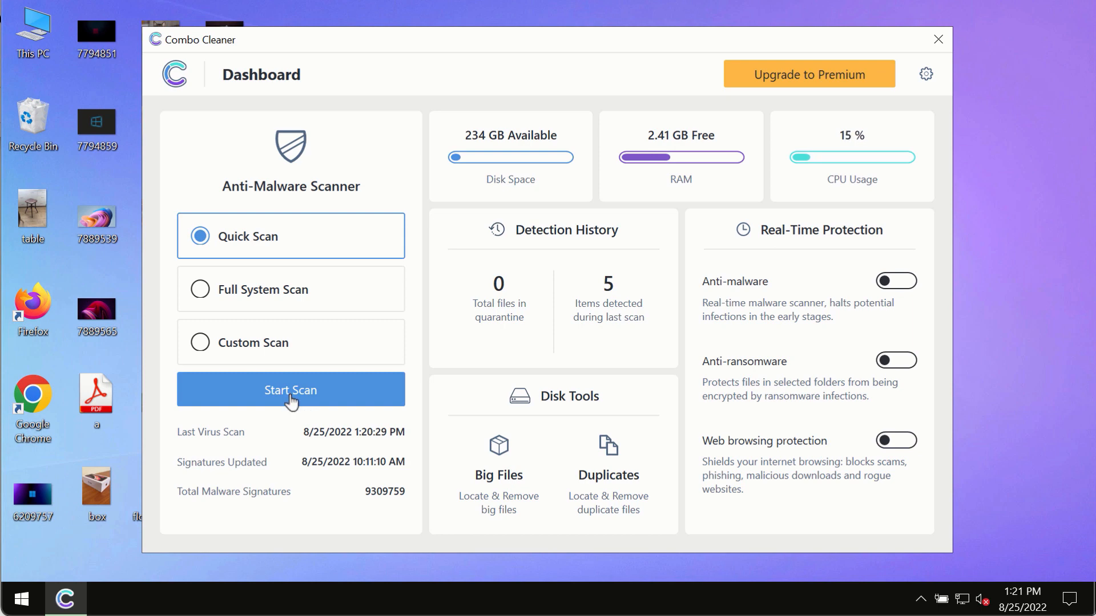
# Start a Quick Scan in Combo Cleaner and follow its progress.
pyautogui.click(290, 389)
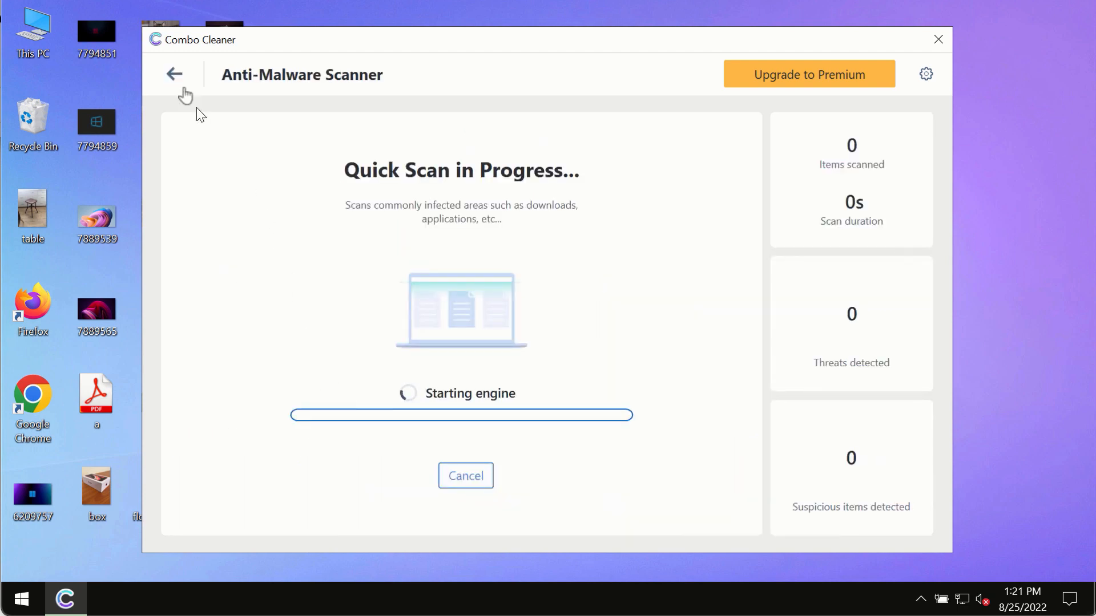
pyautogui.click(174, 74)
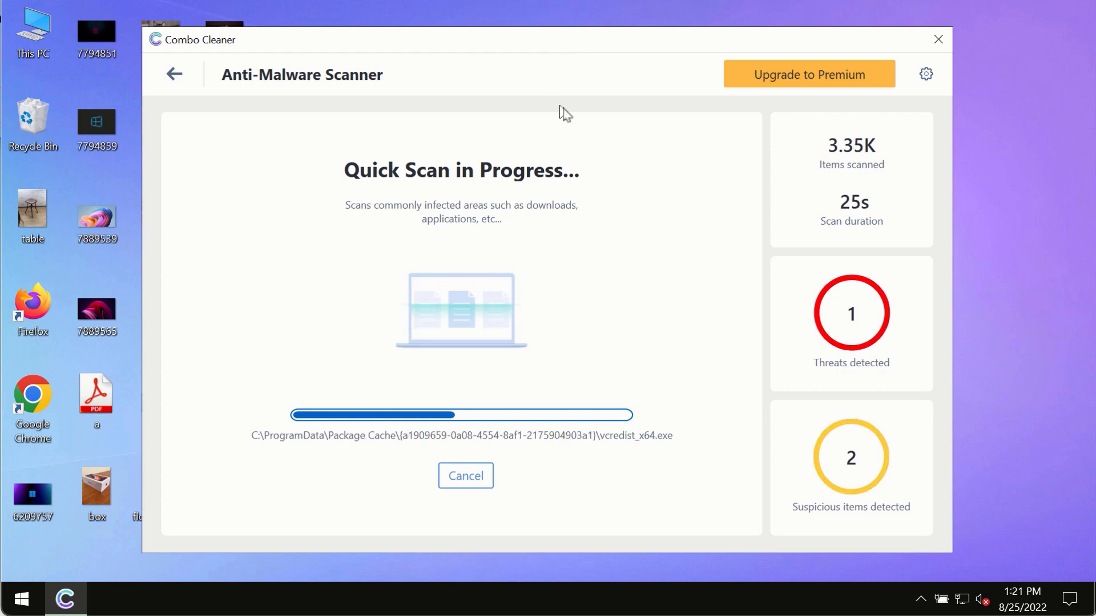
pyautogui.moveTo(659, 95)
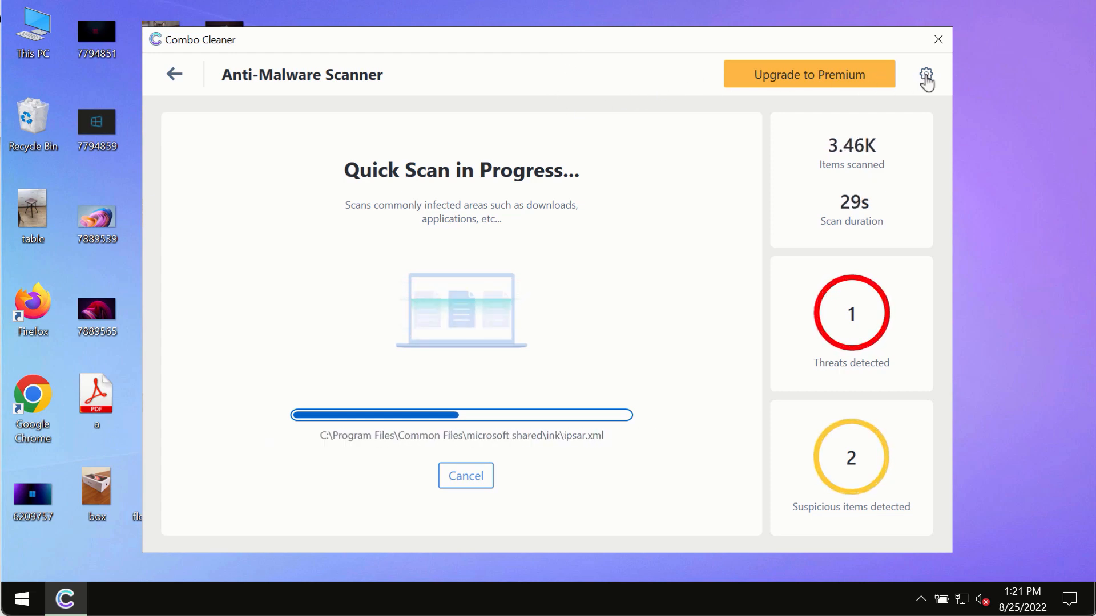
# Open Combo Cleaner's Anti-Ransomware settings tab, showing no protected folders or trusted programs.
pyautogui.click(925, 74)
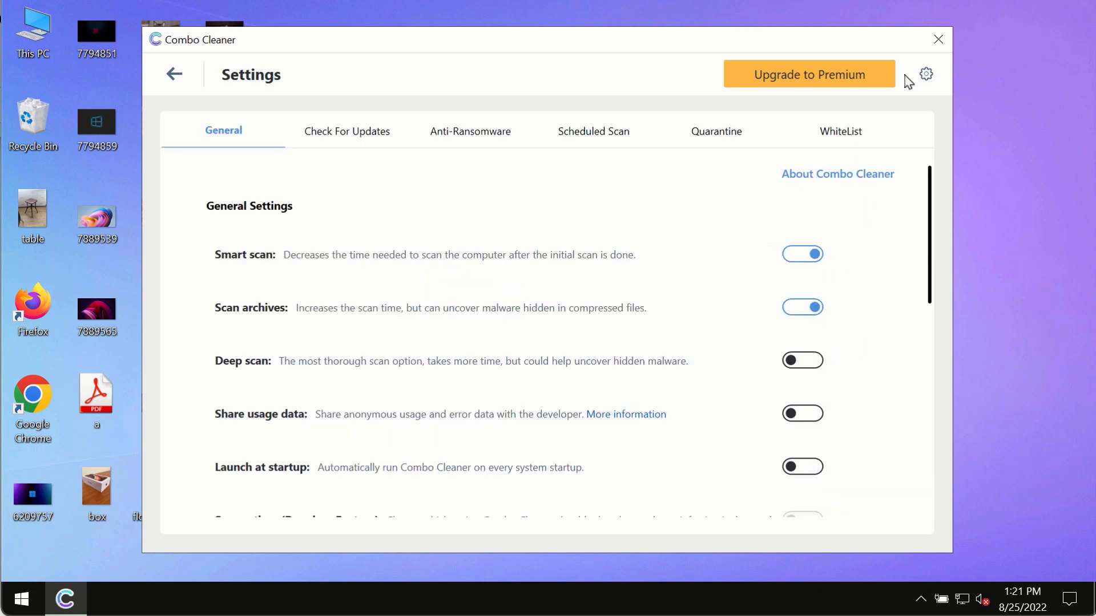
pyautogui.moveTo(694, 18)
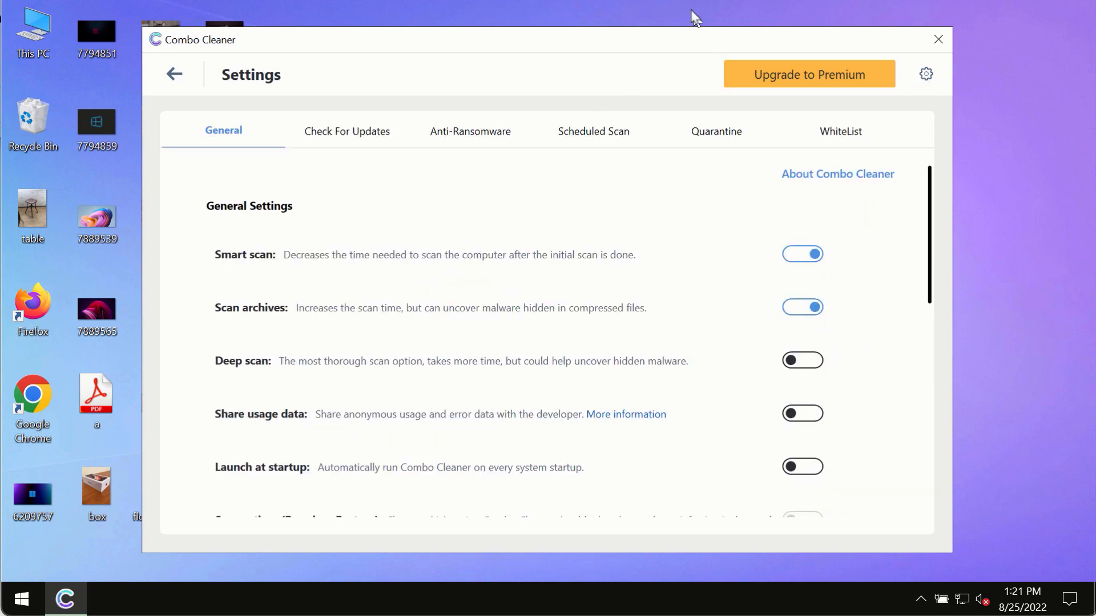
pyautogui.moveTo(455, 139)
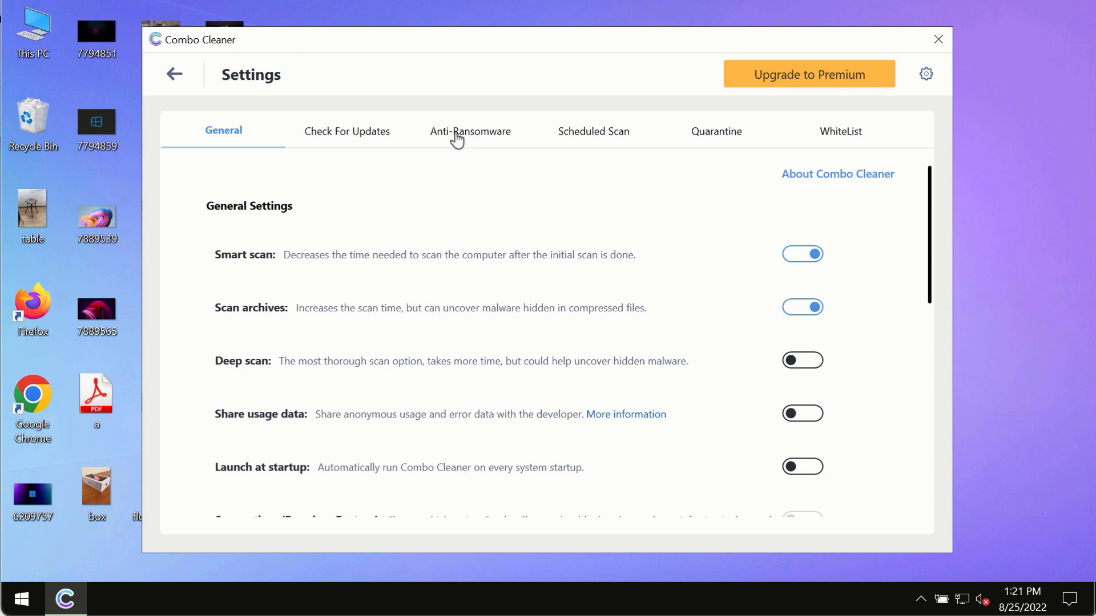
pyautogui.click(470, 130)
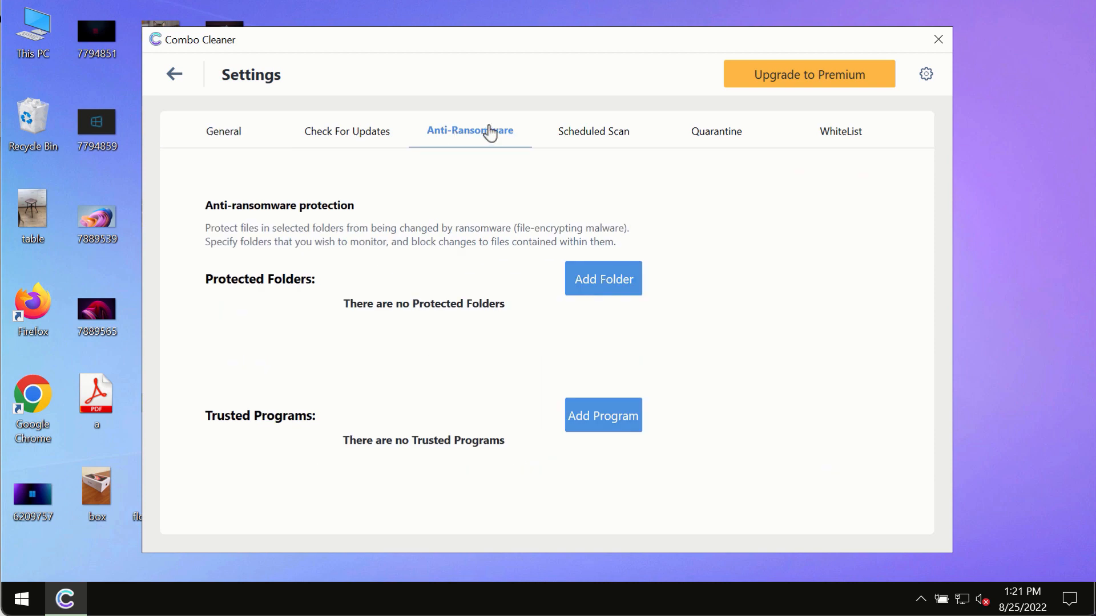
pyautogui.moveTo(578, 321)
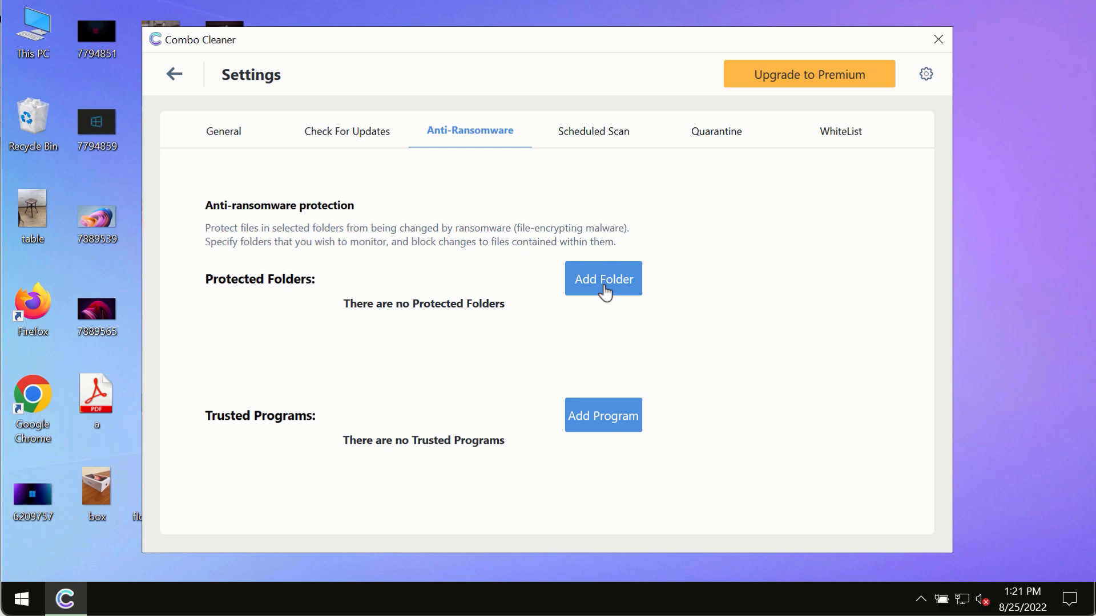
pyautogui.moveTo(186, 103)
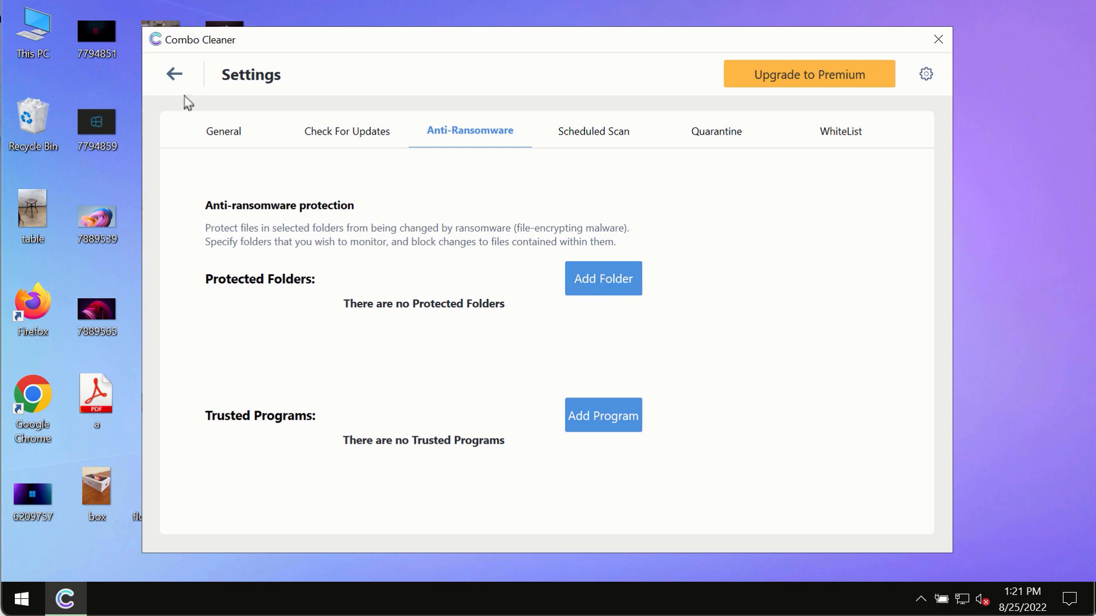
pyautogui.moveTo(174, 75)
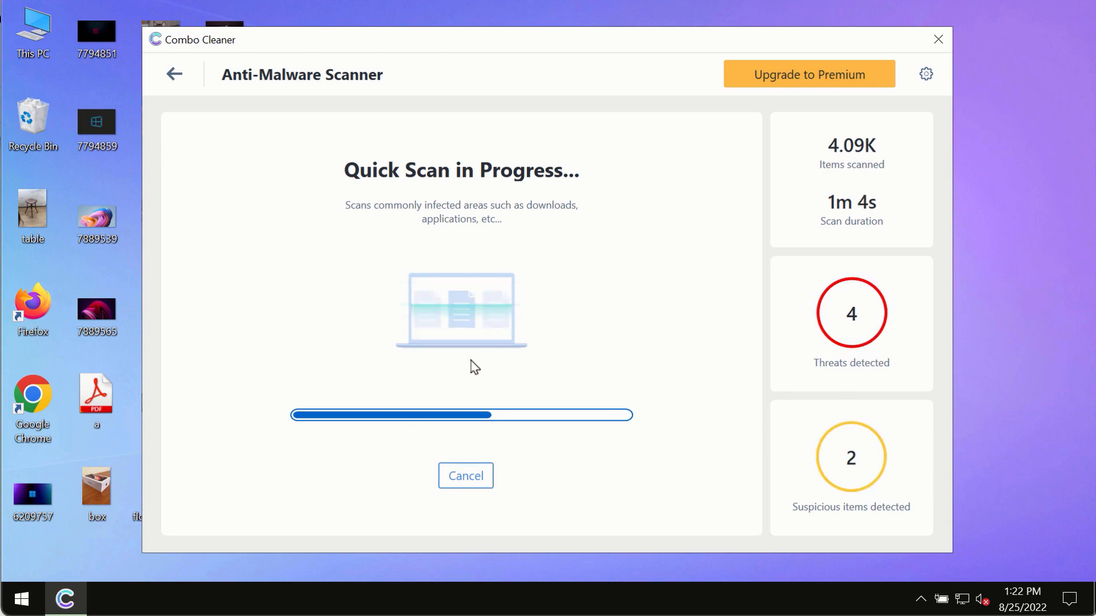
pyautogui.moveTo(625, 371)
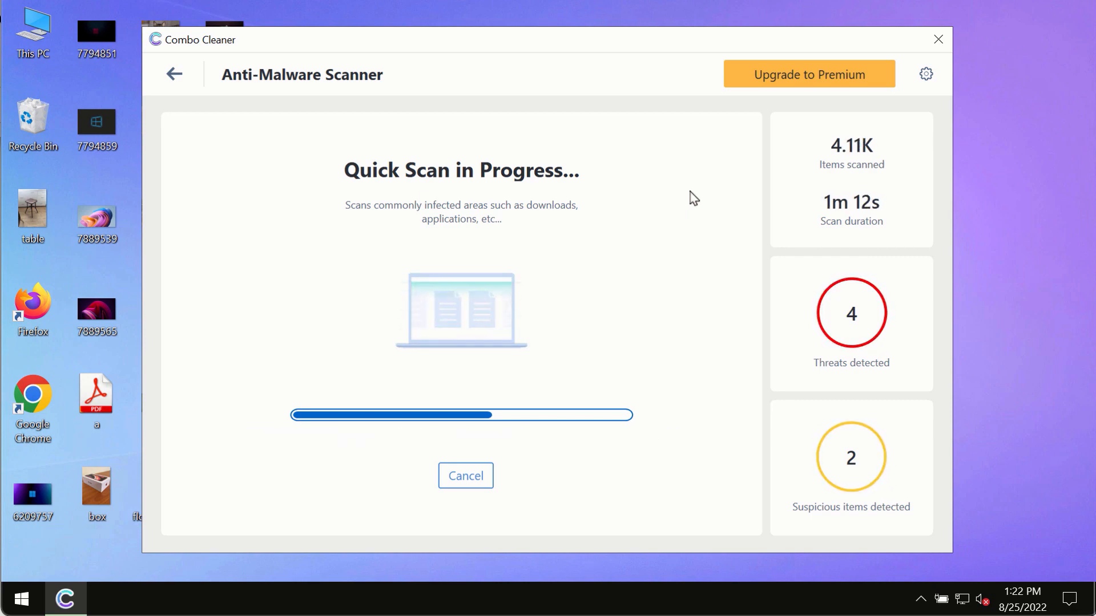
pyautogui.moveTo(703, 190)
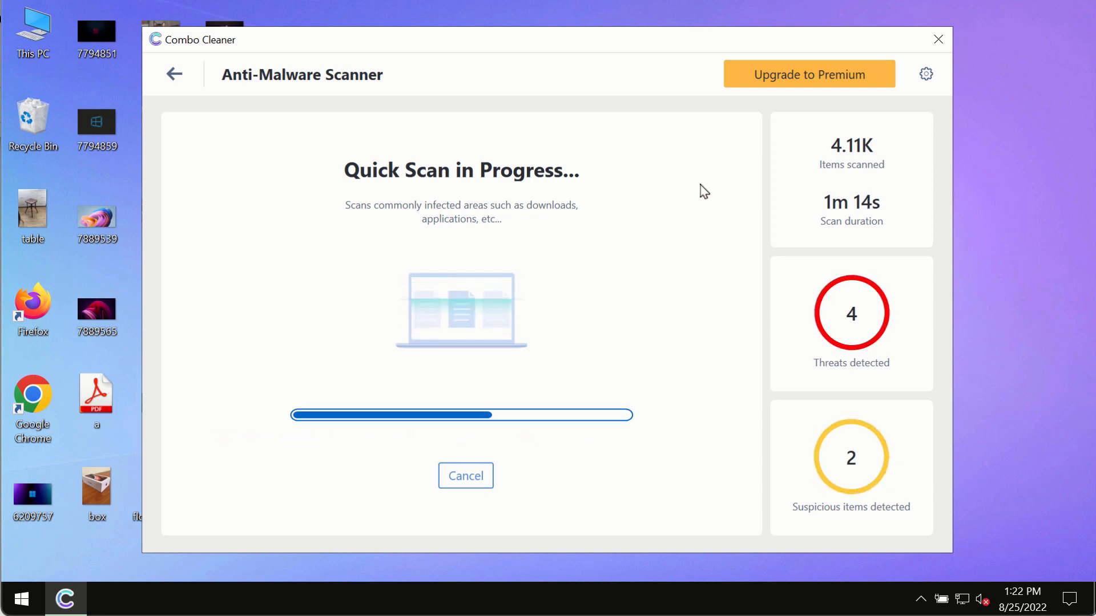